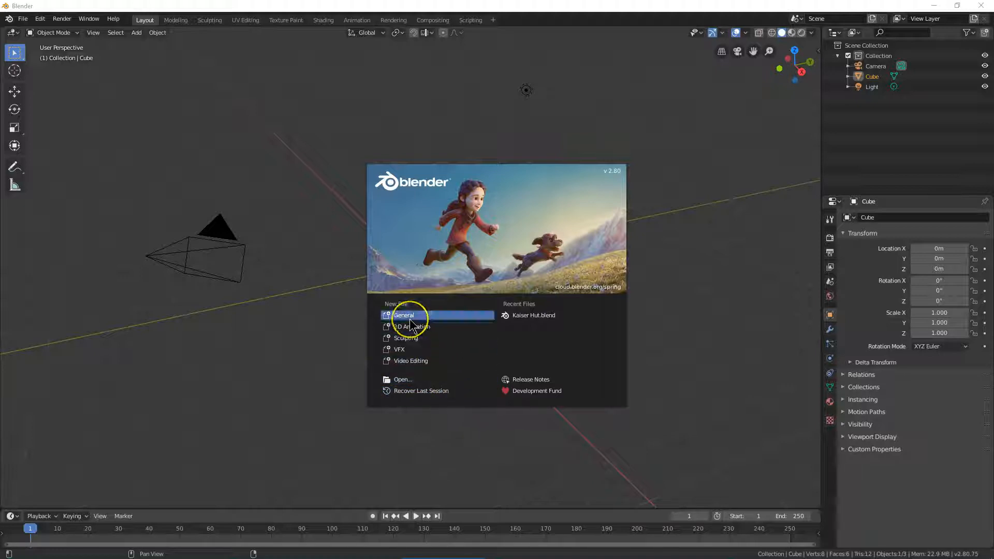
Start a General scene and delete the default cube, leaving the camera and light.
left_click(404, 315)
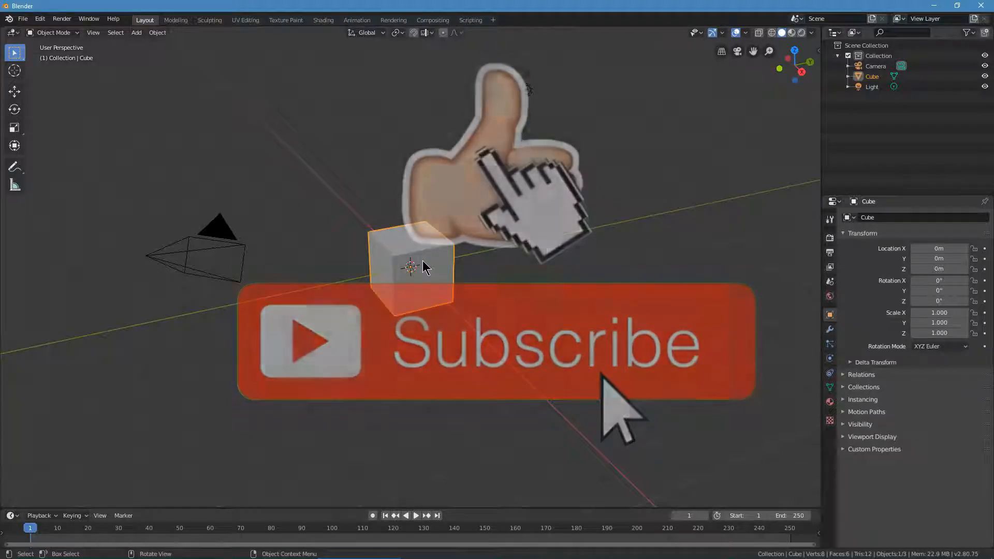
right_click(412, 266)
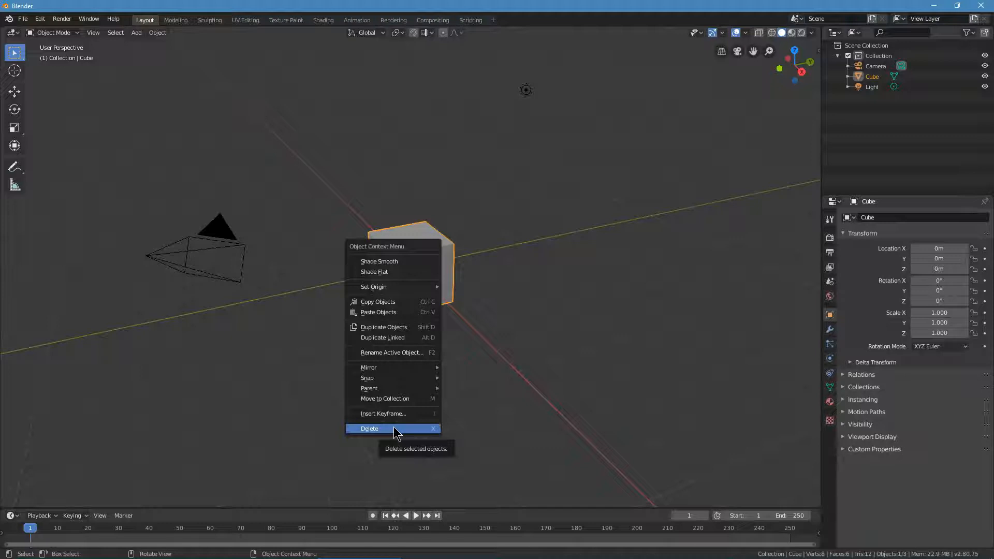
left_click(370, 429)
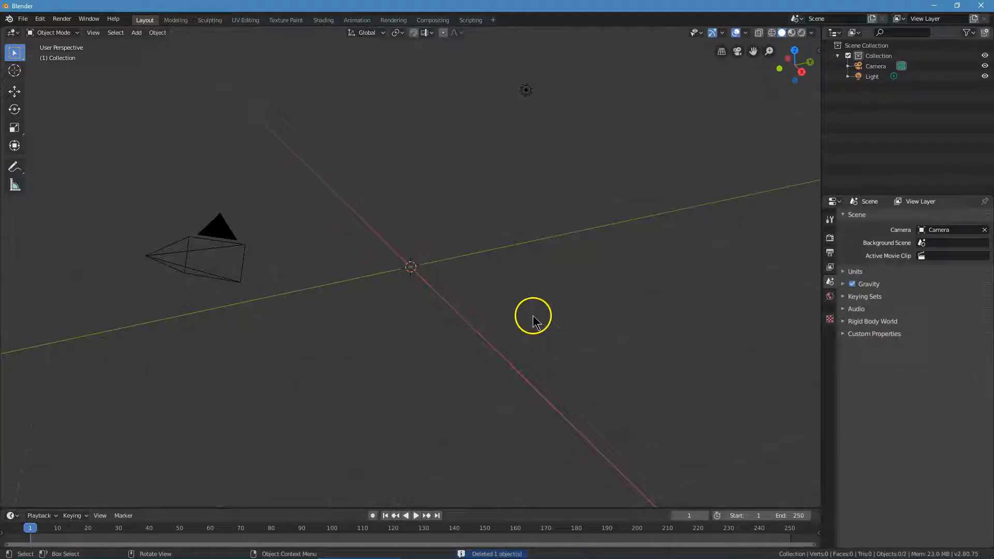
mouse_move(228, 139)
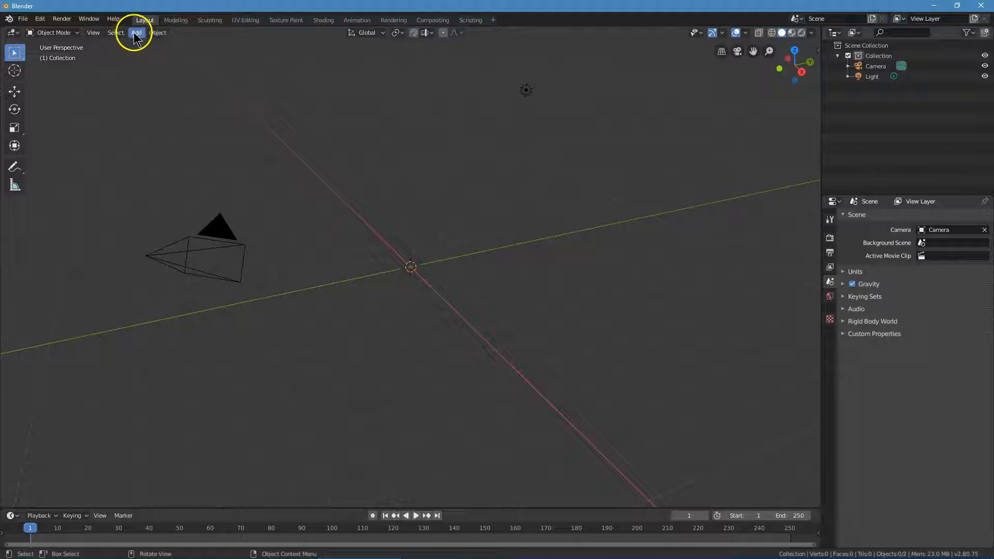
mouse_move(136, 32)
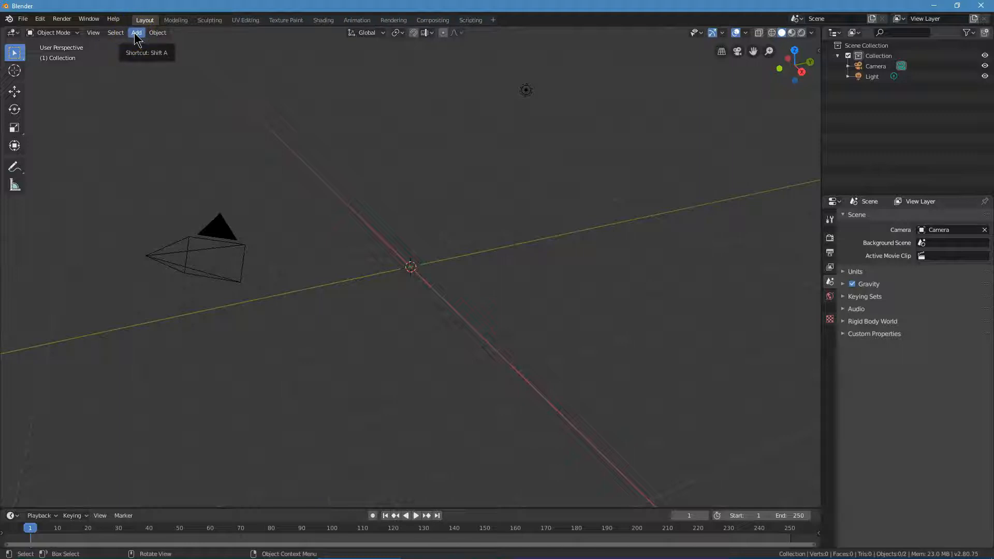
Add a UV sphere at the scene origin via Add > Mesh.
left_click(136, 32)
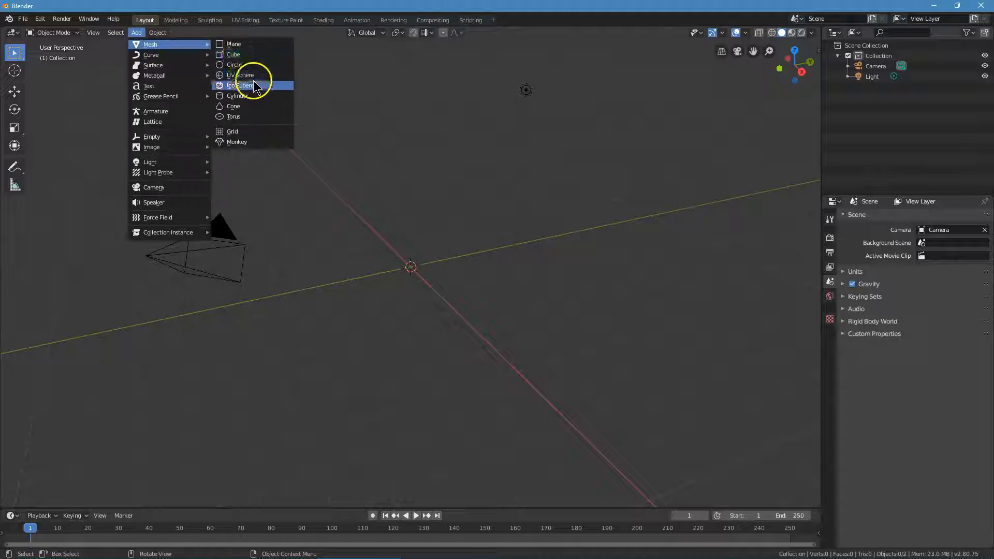
mouse_move(254, 75)
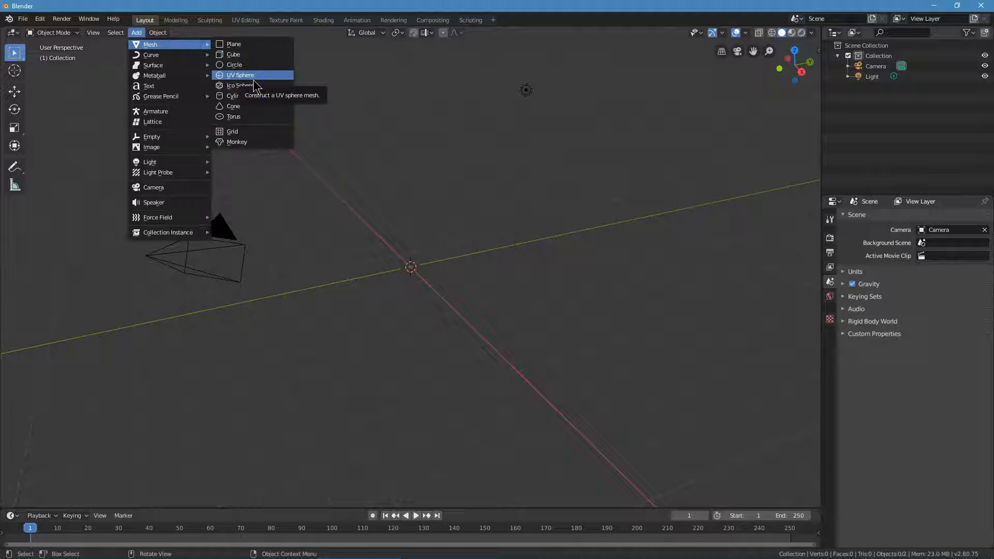
left_click(240, 74)
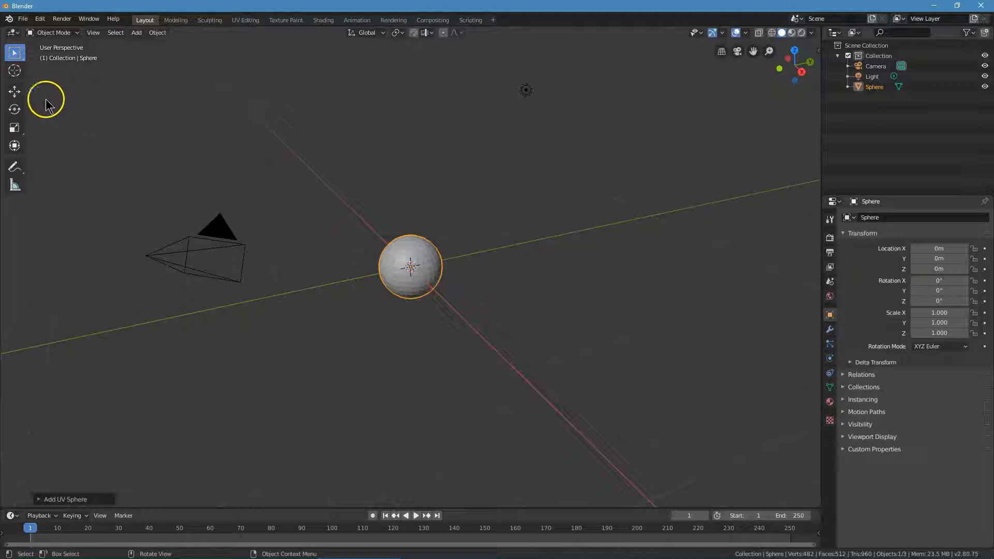
mouse_move(14, 92)
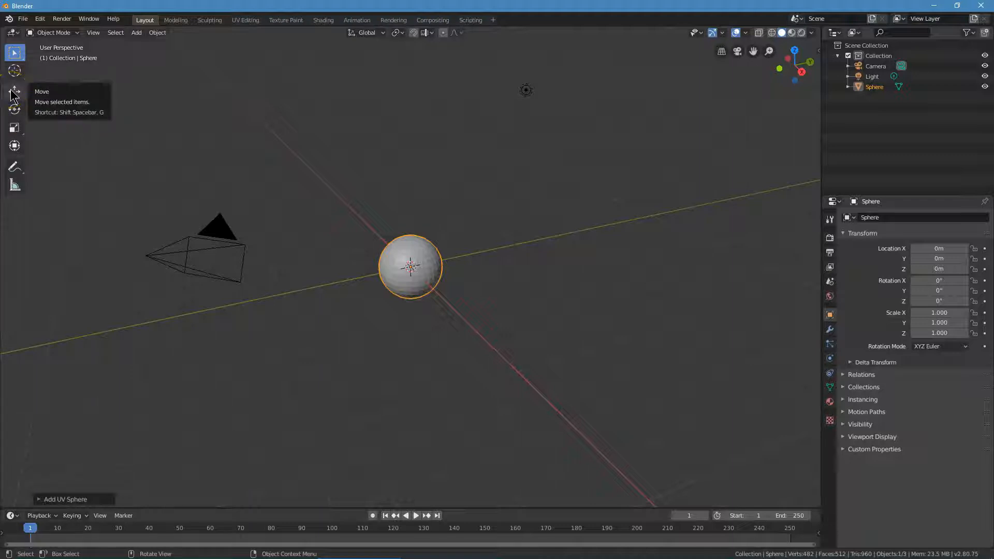
Move the sphere up about 1 m along Z, checking it from side and back views.
left_click(13, 91)
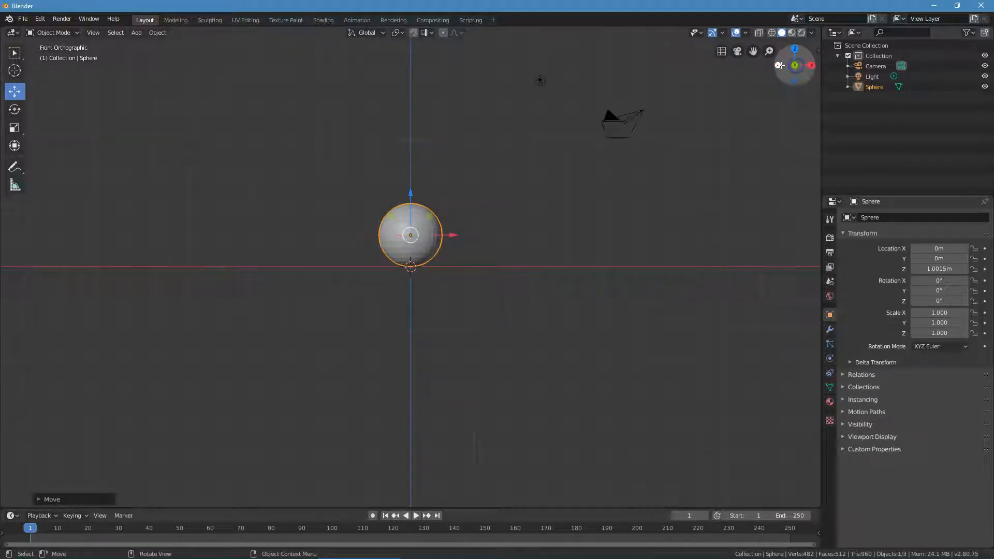
left_click(810, 77)
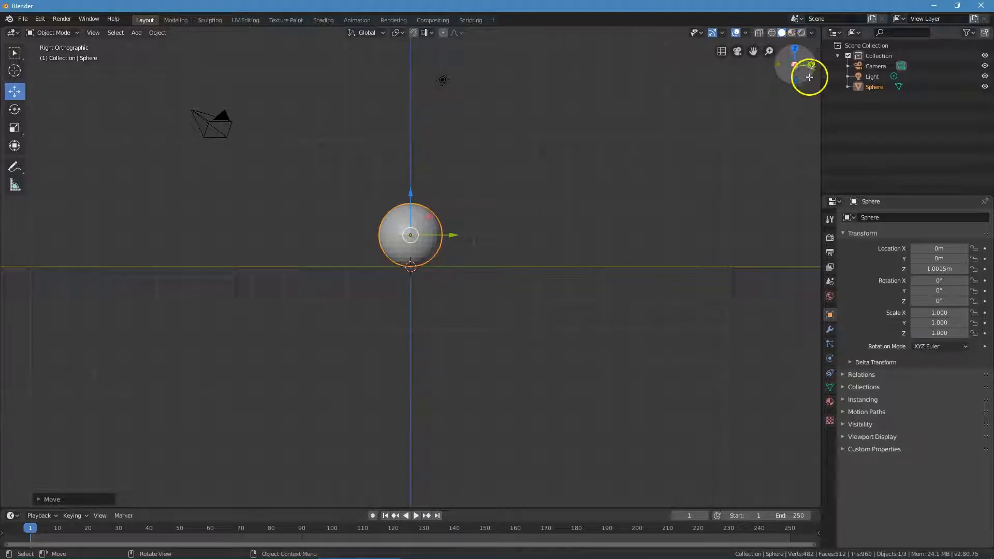
left_click(795, 65)
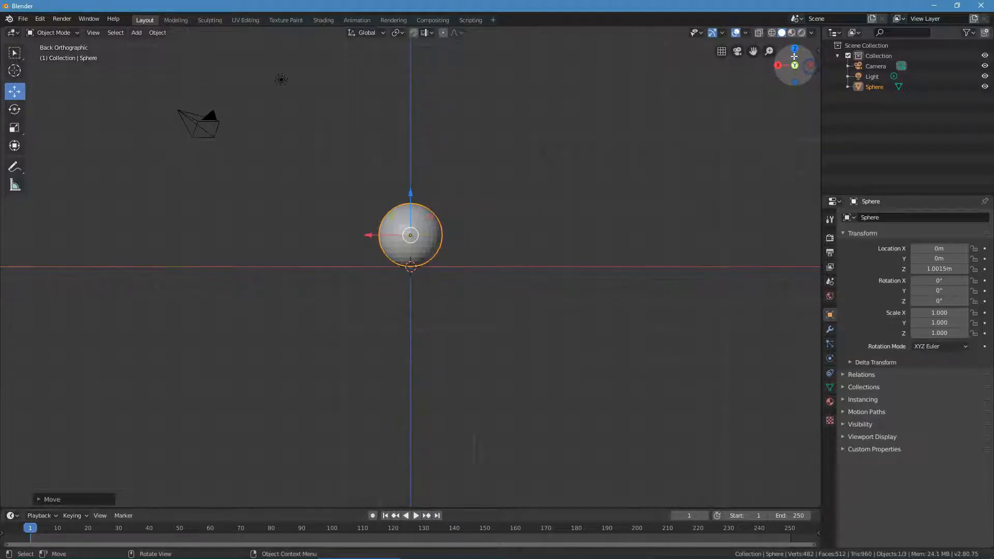
left_click(794, 49)
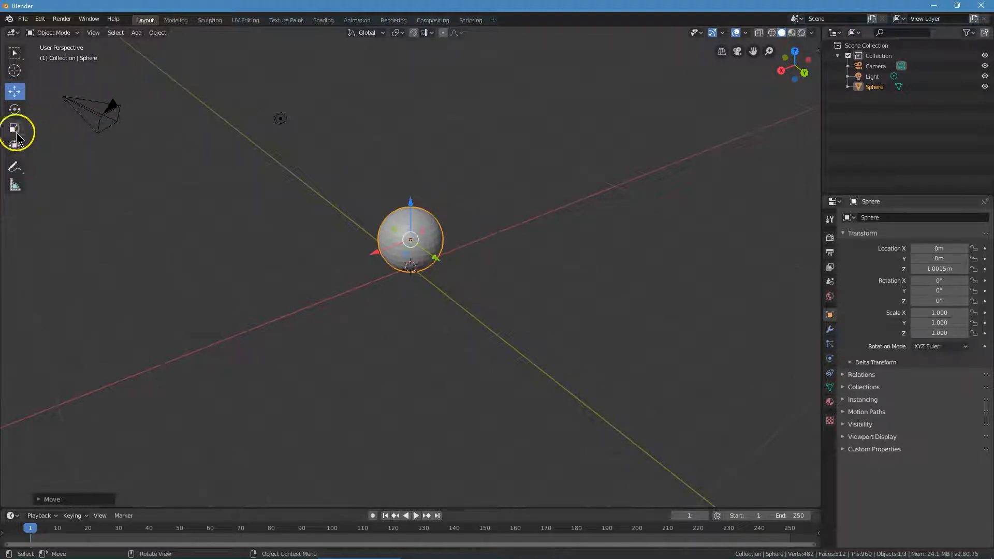
Scale the sphere uniformly to about 1.304 so it sits around 1.16 m high.
left_click(13, 126)
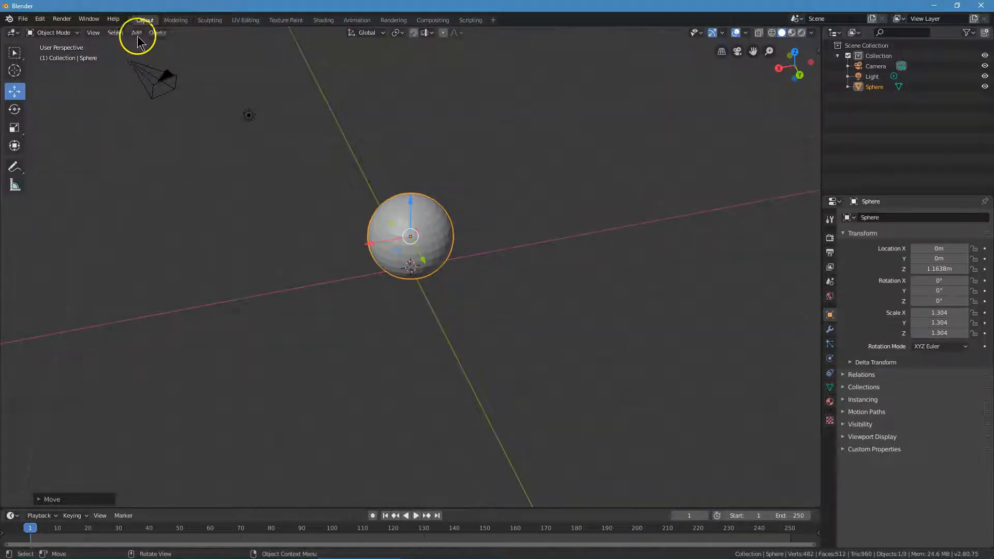
Add a second UV sphere and raise it along Z to about 3.17 m atop the first.
left_click(136, 32)
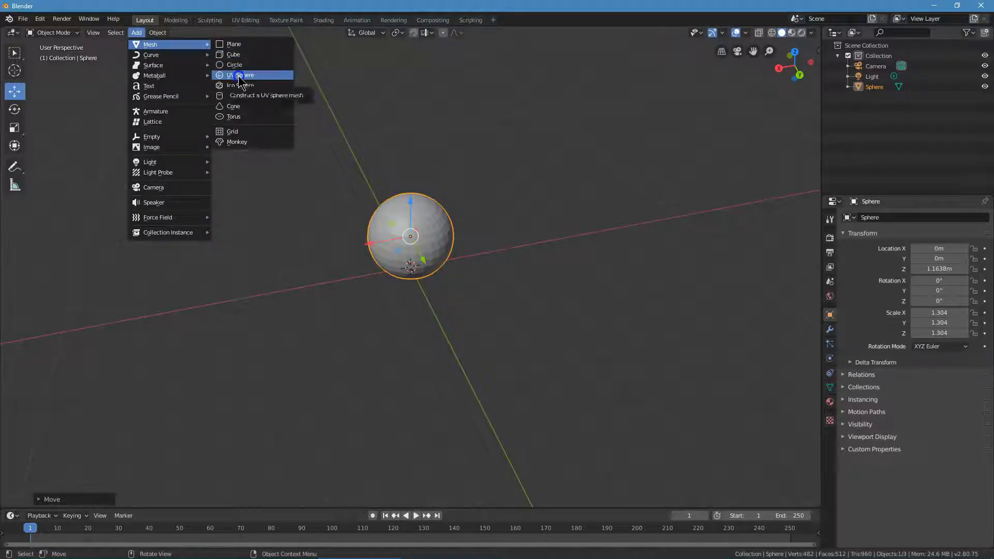
left_click(243, 75)
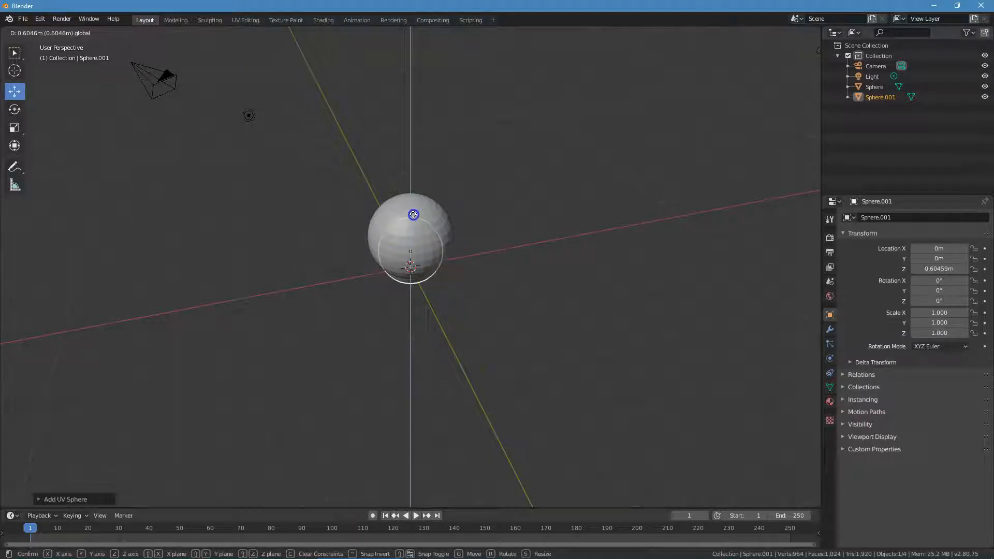
left_click_drag(411, 215, 406, 147)
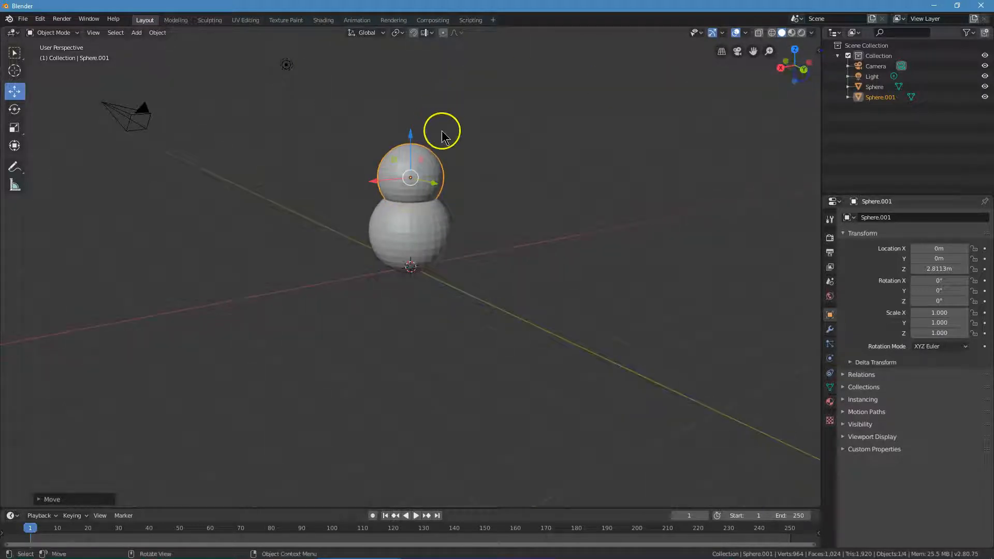
key("g")
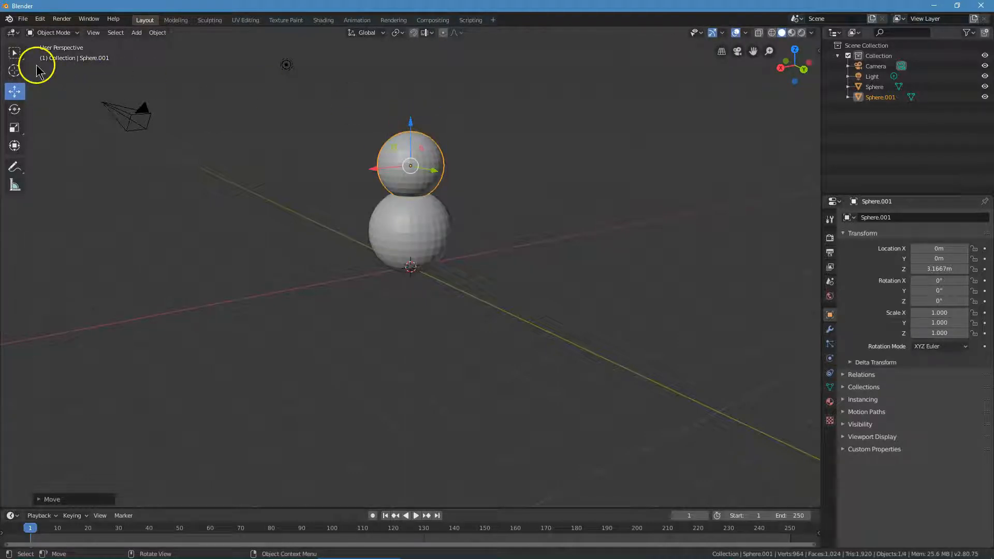
mouse_move(15, 128)
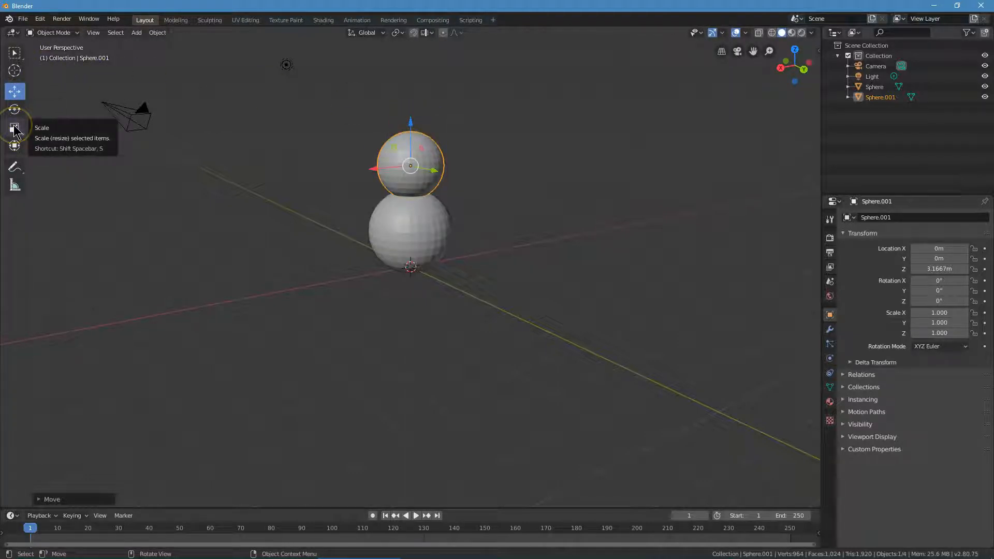
Scale the top sphere down to about 0.945 of its size.
left_click(15, 127)
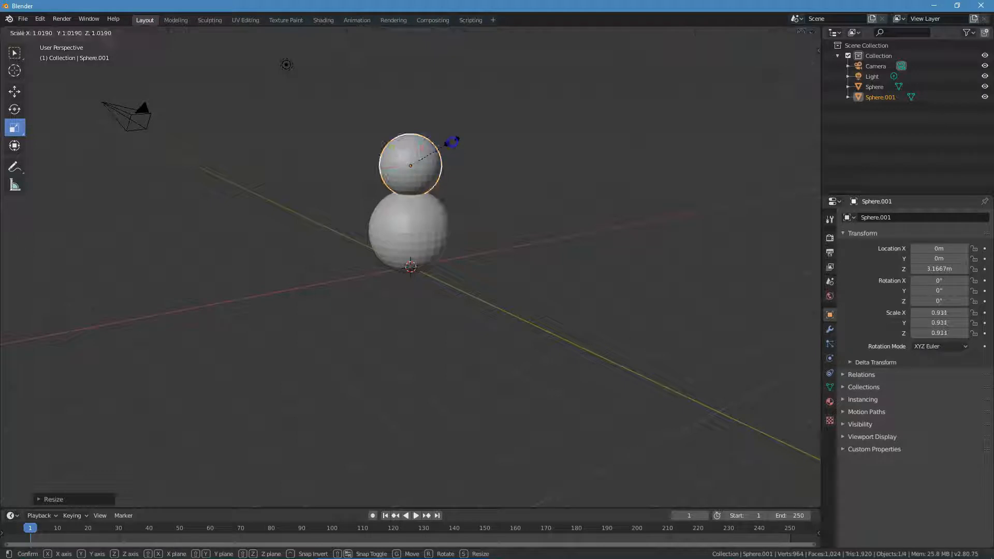
left_click(443, 125)
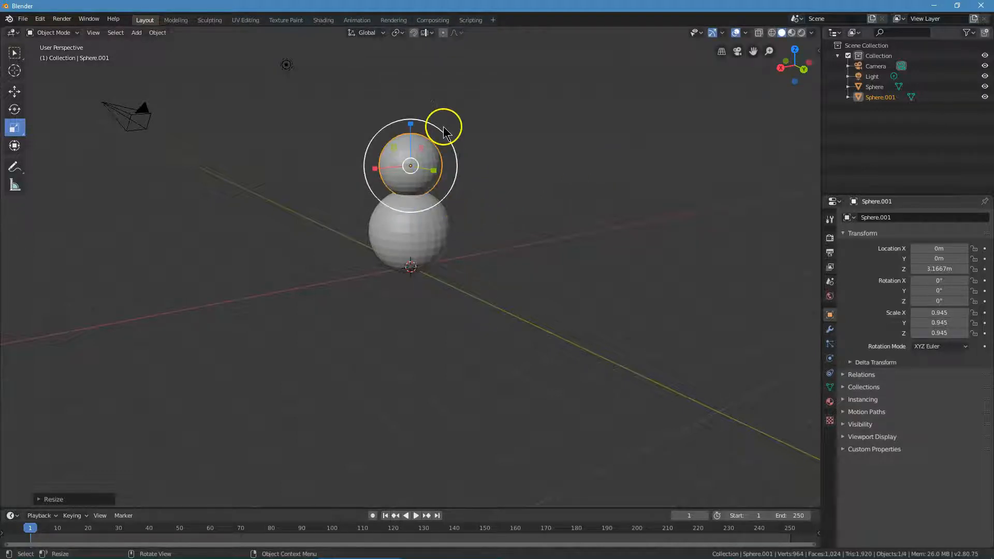
mouse_move(469, 173)
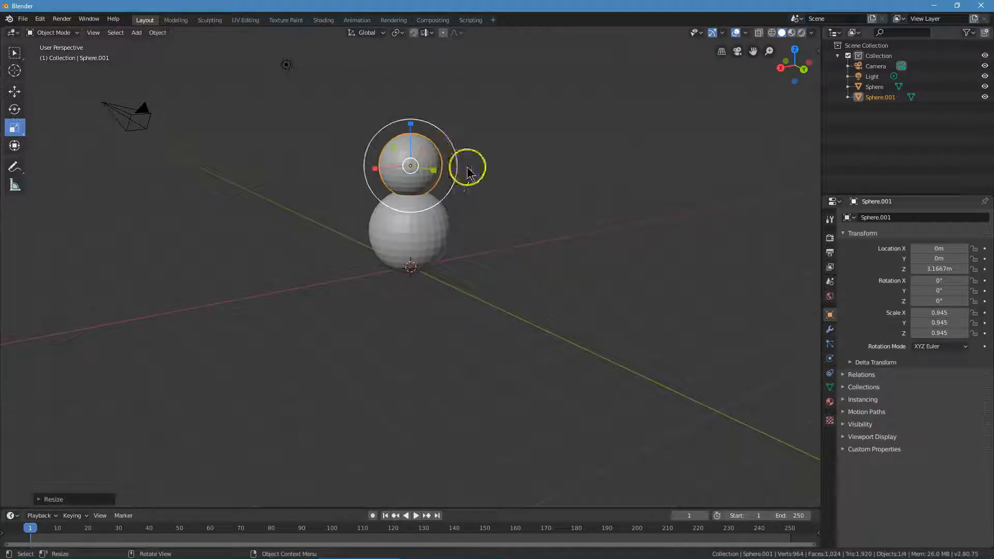
mouse_move(265, 126)
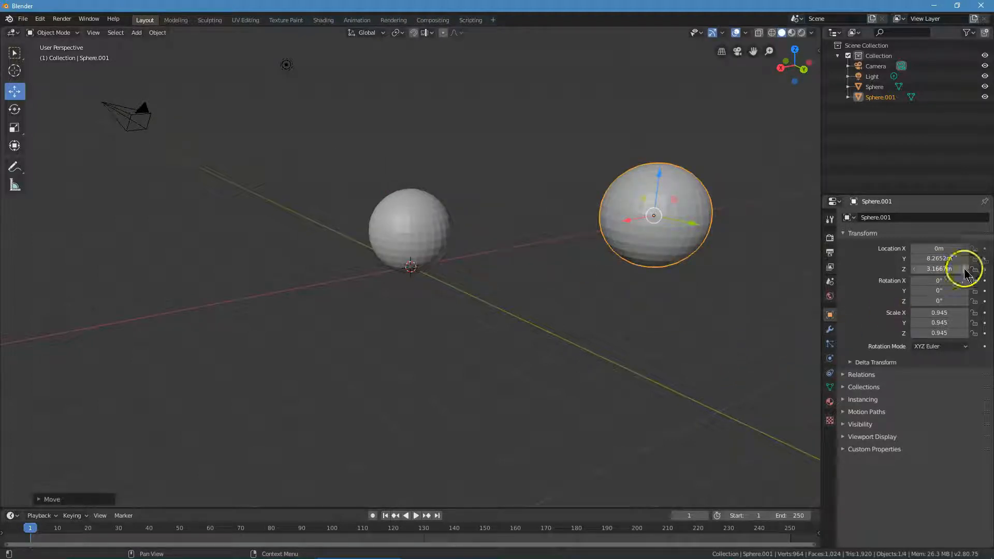
double_click(938, 258)
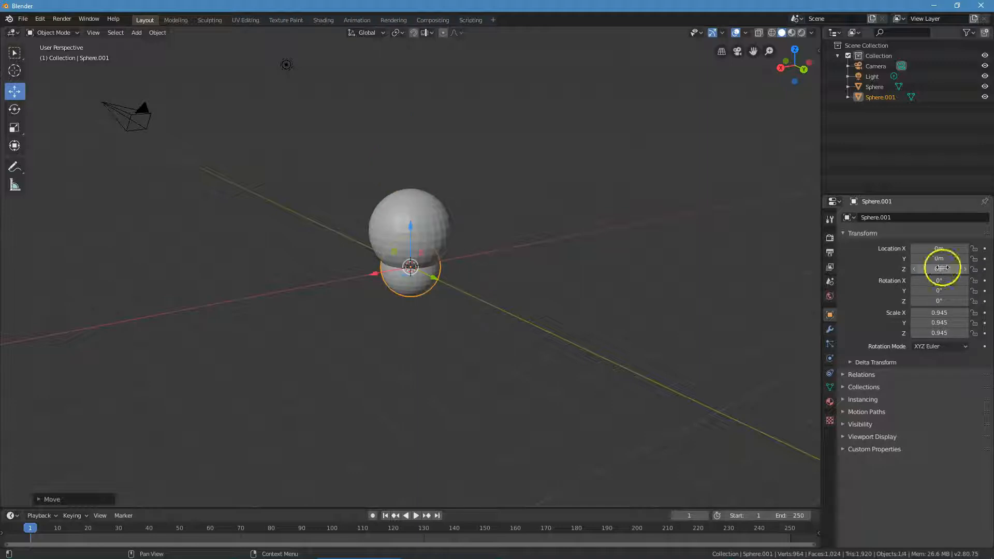
key("g")
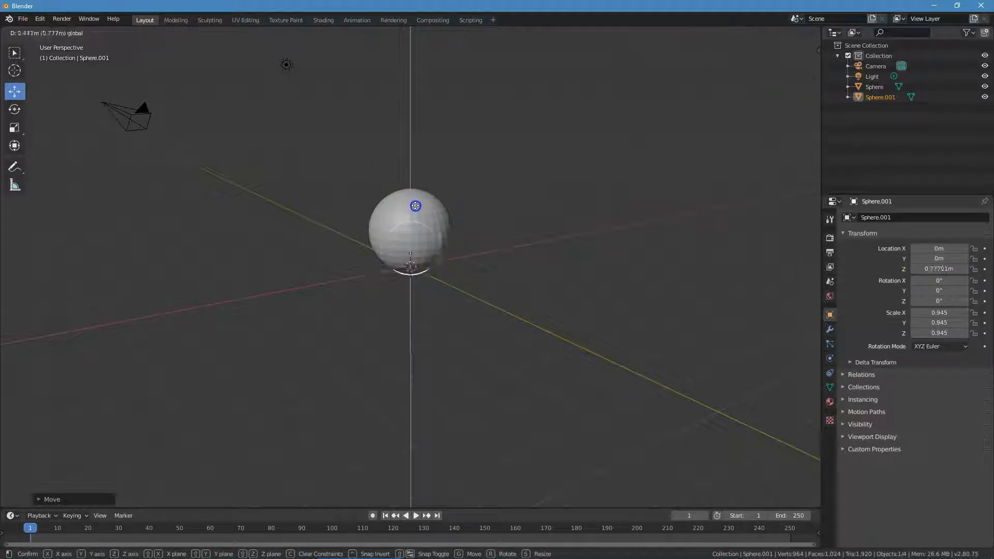
left_click_drag(415, 205, 424, 125)
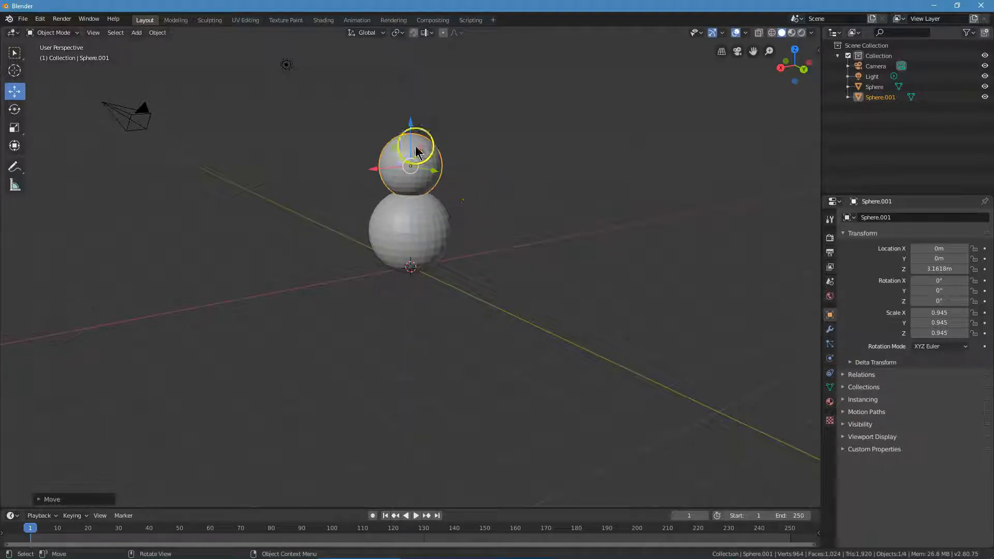
mouse_move(136, 32)
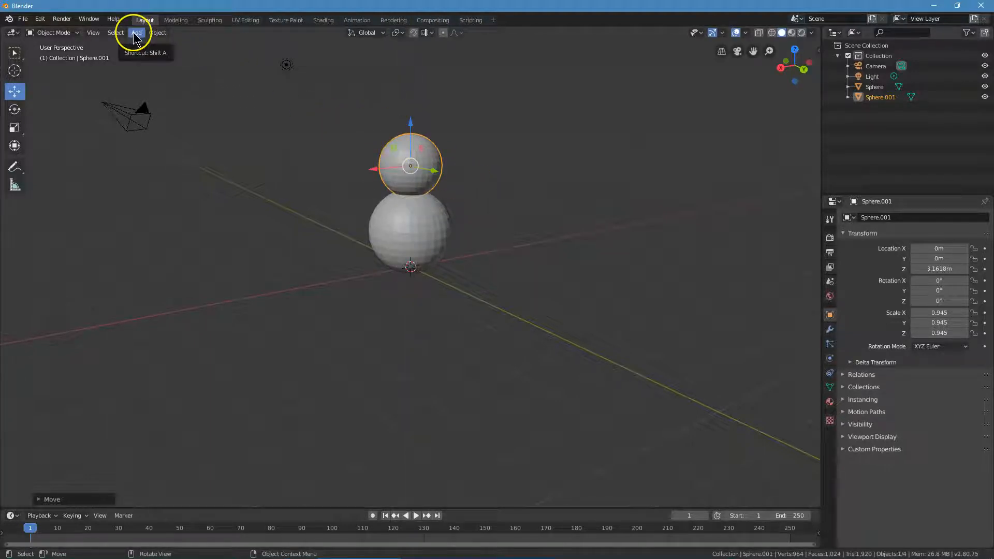
Raise Sphere.002 along Z to the top of the stack at about 4.93 m.
left_click(136, 32)
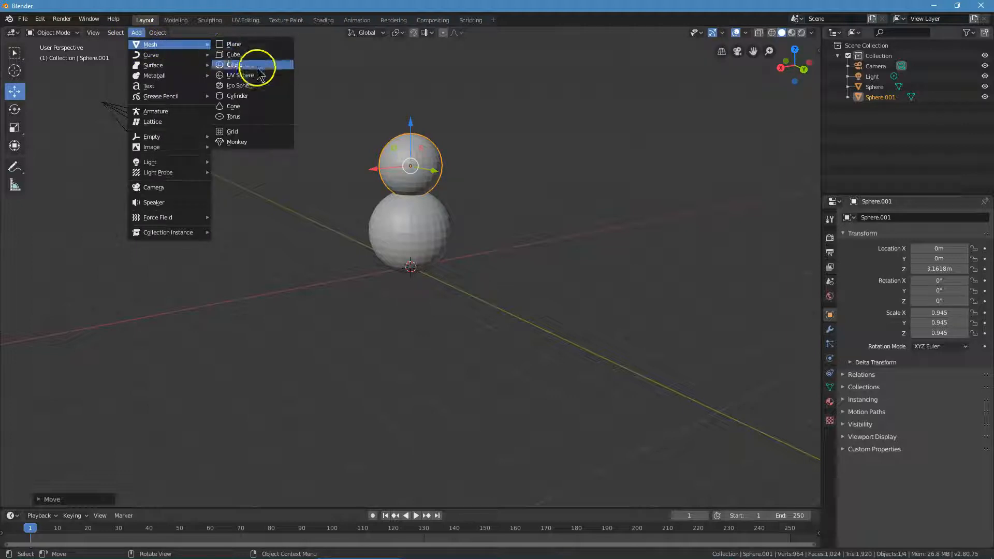
left_click(241, 76)
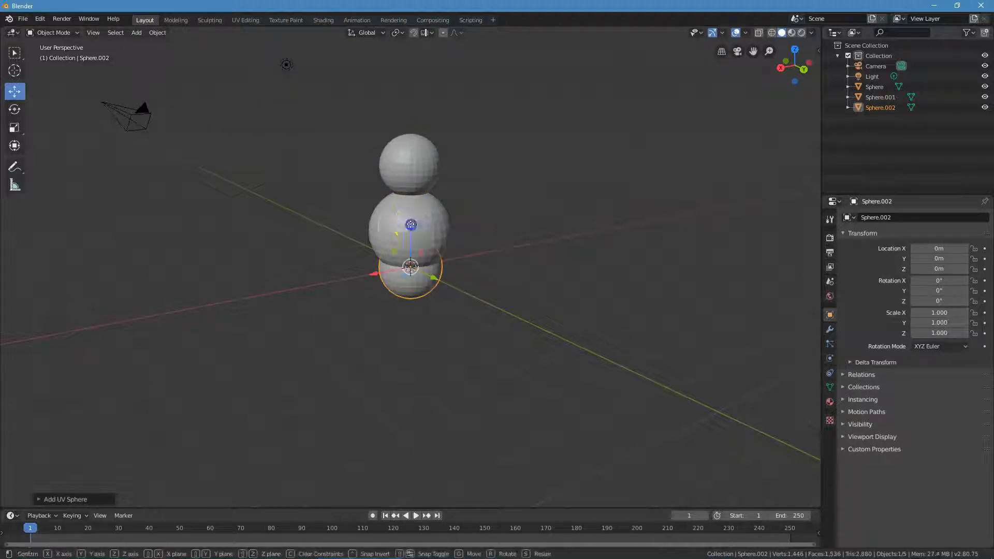
left_click_drag(411, 266, 411, 101)
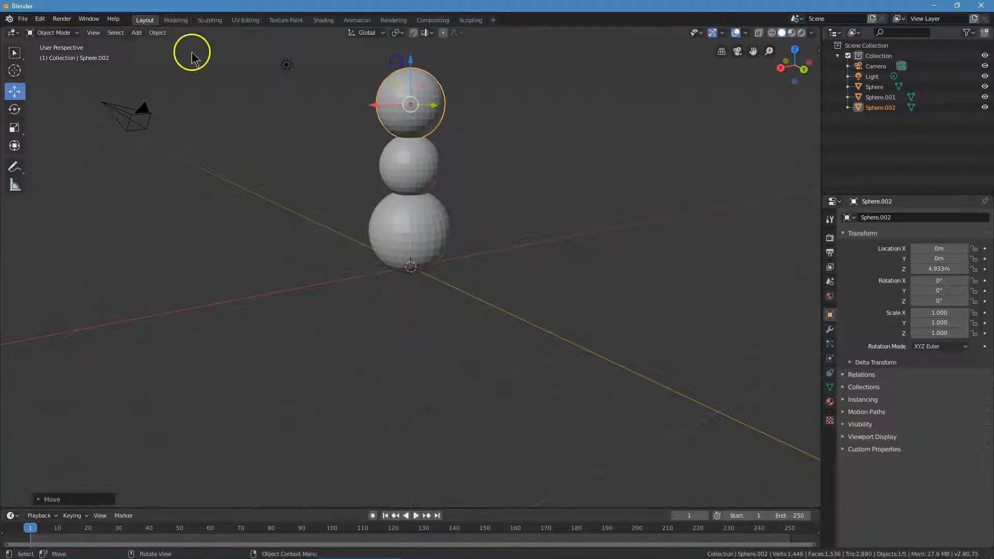
Scale the top sphere down to about 0.636 to form the snowman's head.
left_click(13, 127)
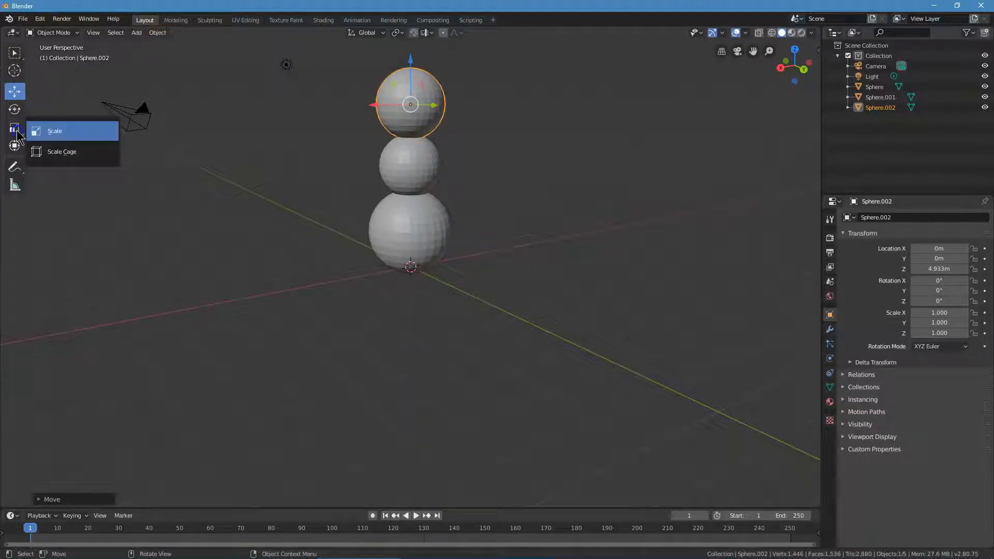
left_click(54, 130)
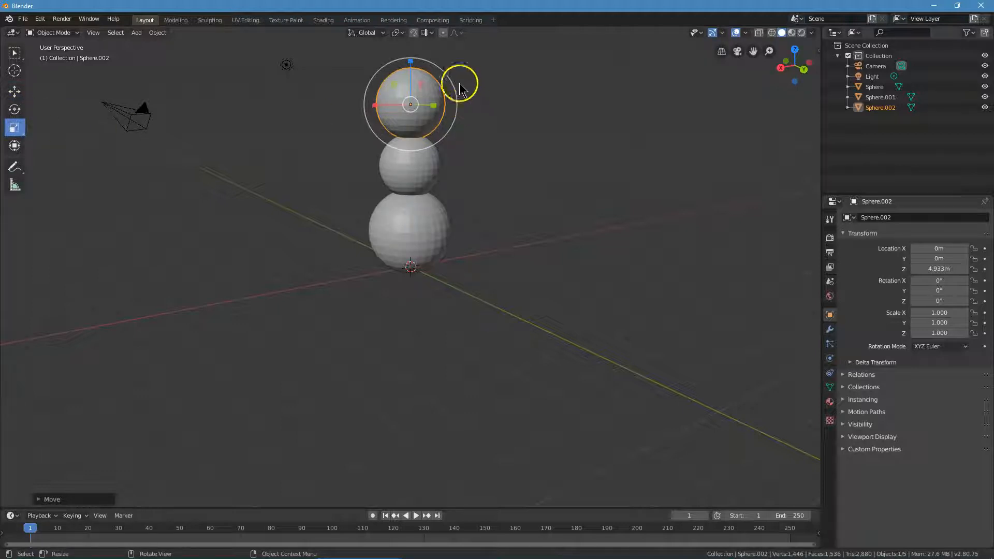
key("s")
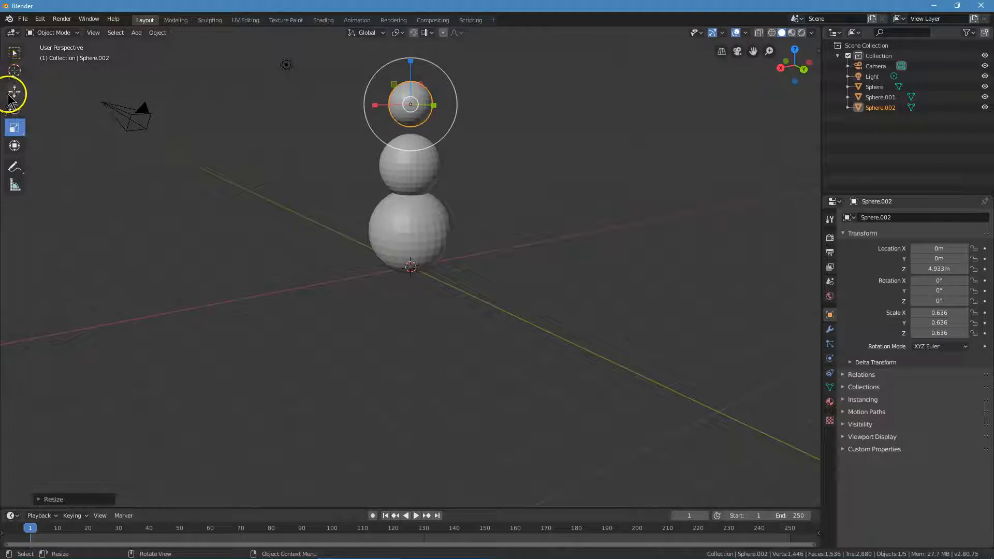
mouse_move(14, 102)
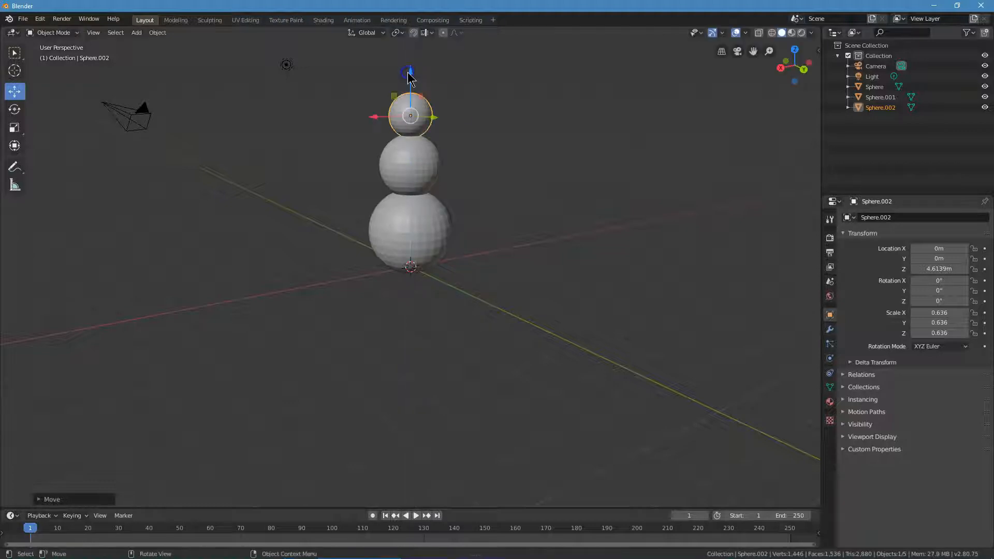
mouse_move(795, 65)
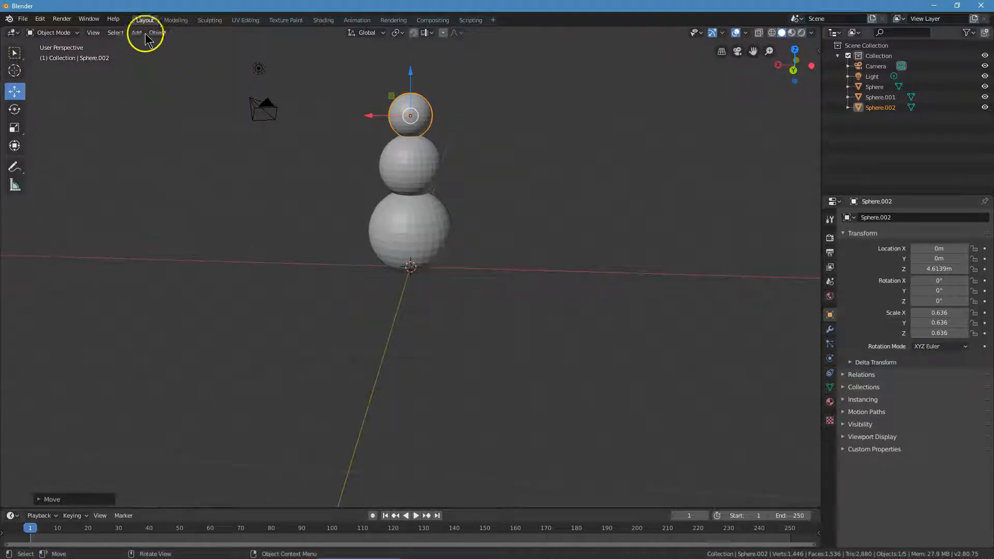
mouse_move(135, 32)
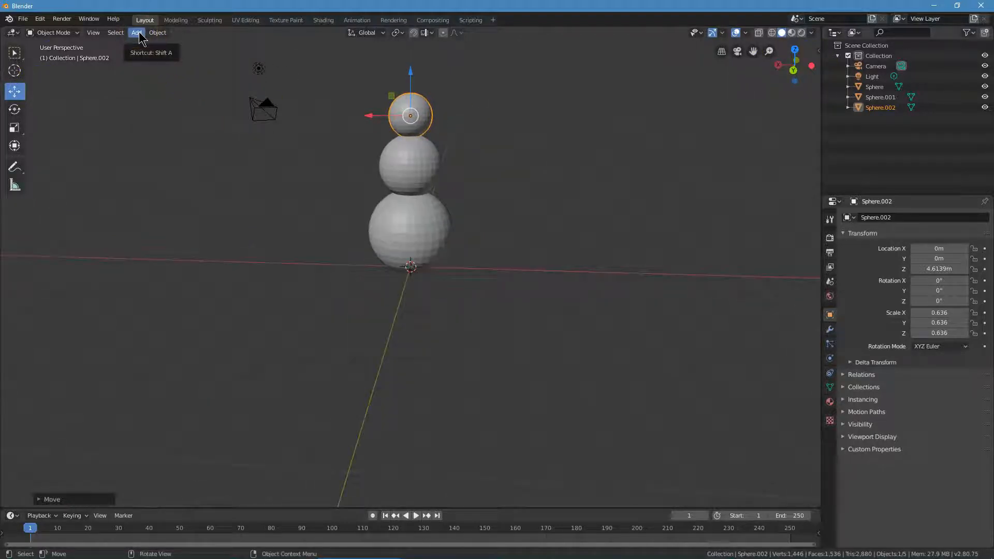
Add a cylinder above the head at about 5.65 m and scale it to roughly 0.42 x 0.57 x 0.49.
left_click(136, 32)
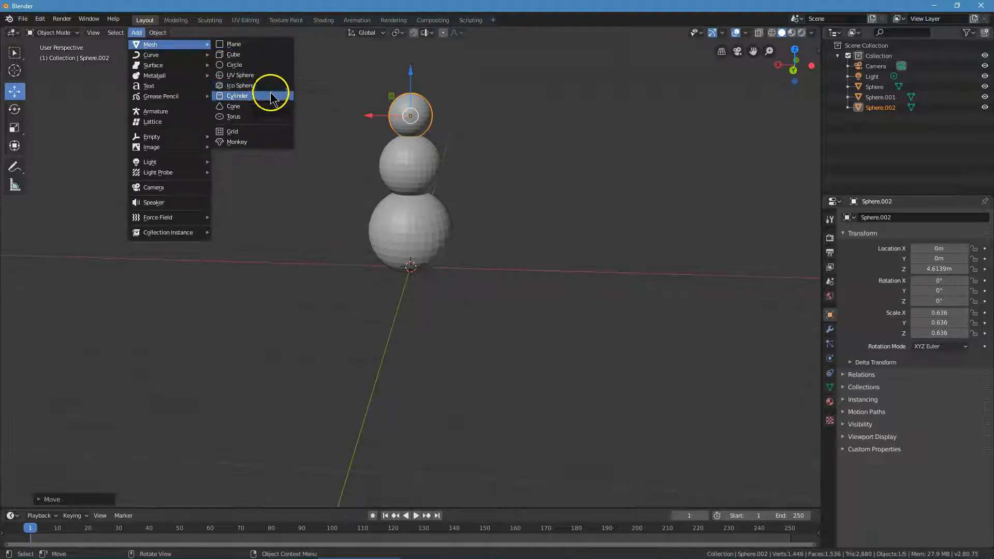
left_click(237, 95)
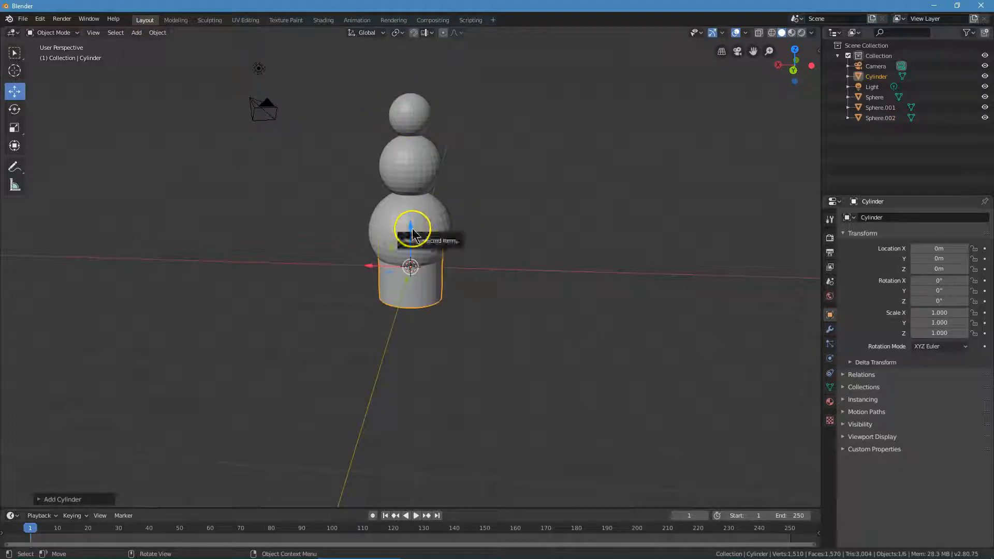
left_click_drag(413, 216, 411, 69)
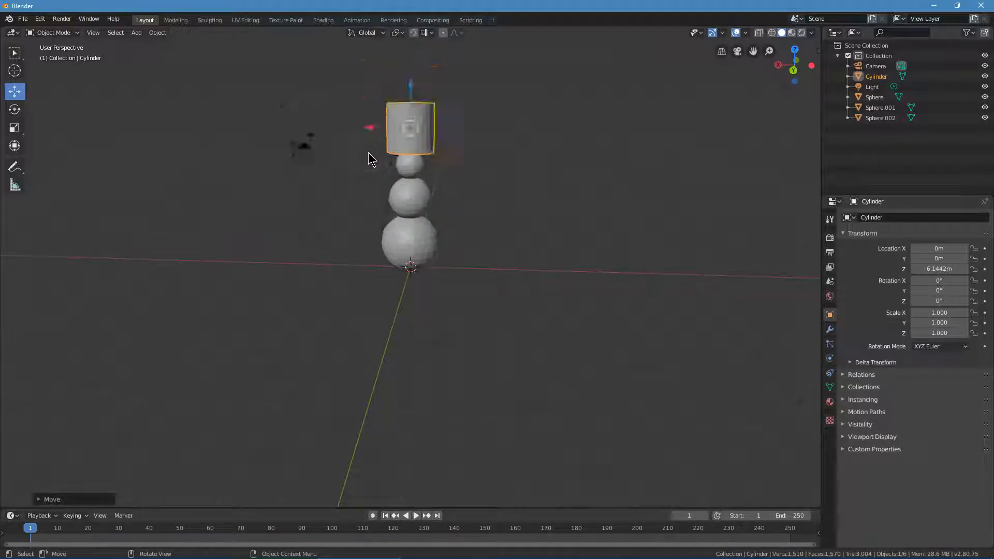
left_click(13, 127)
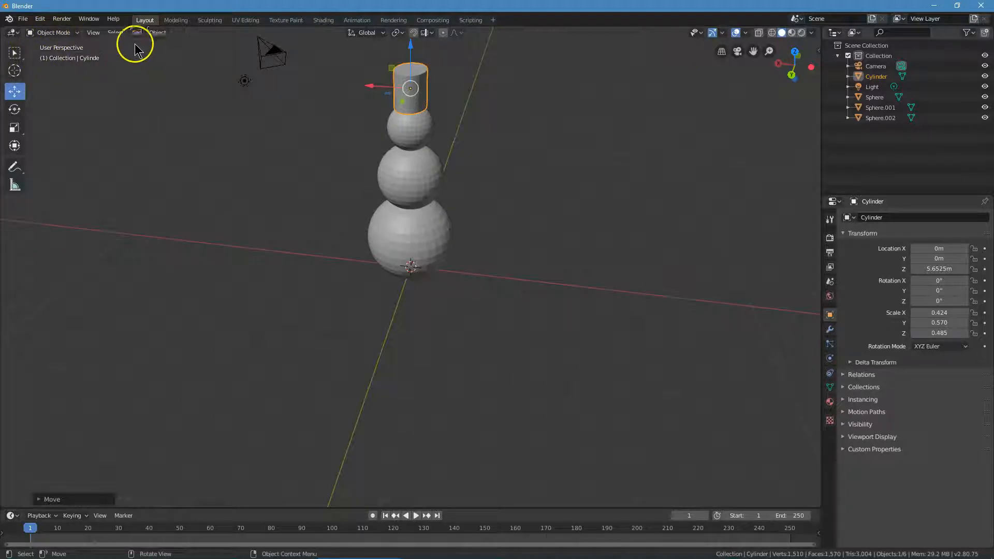
mouse_move(83, 25)
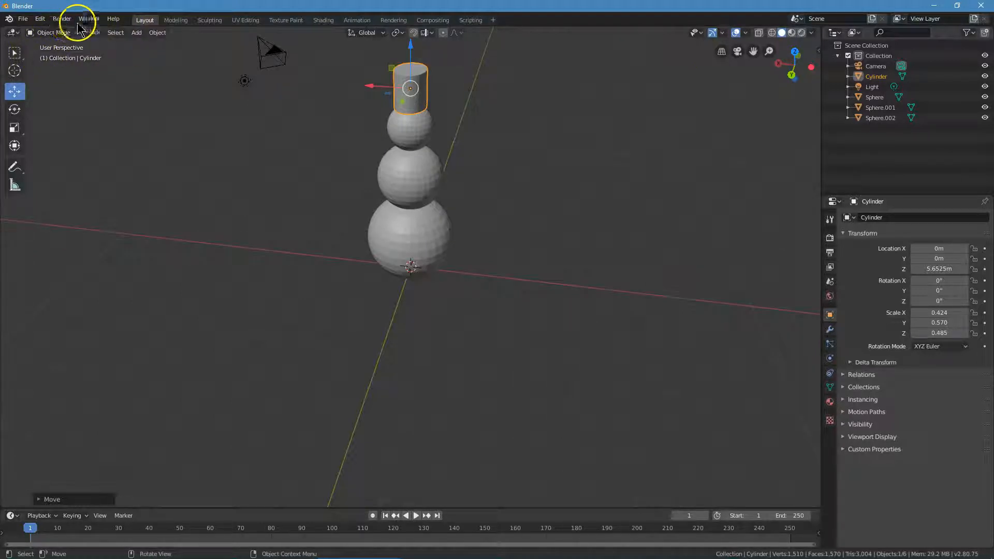
Add a second cylinder from Add > Mesh for the hat brim.
left_click(136, 32)
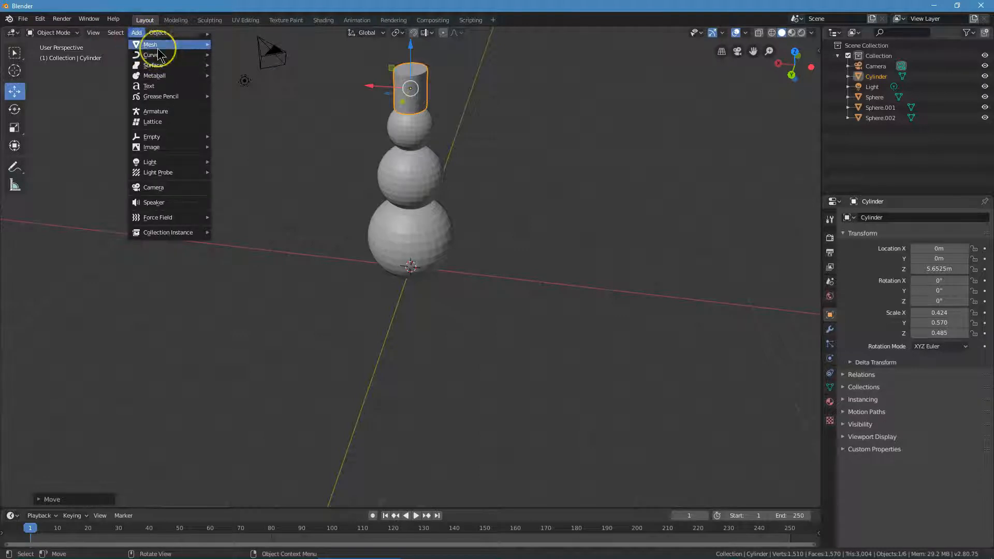
left_click(150, 45)
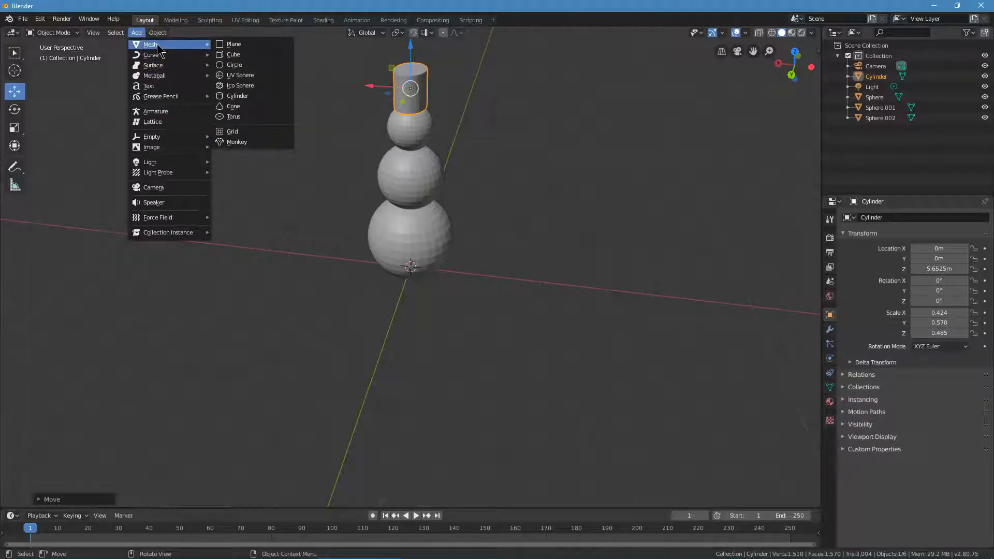
mouse_move(257, 96)
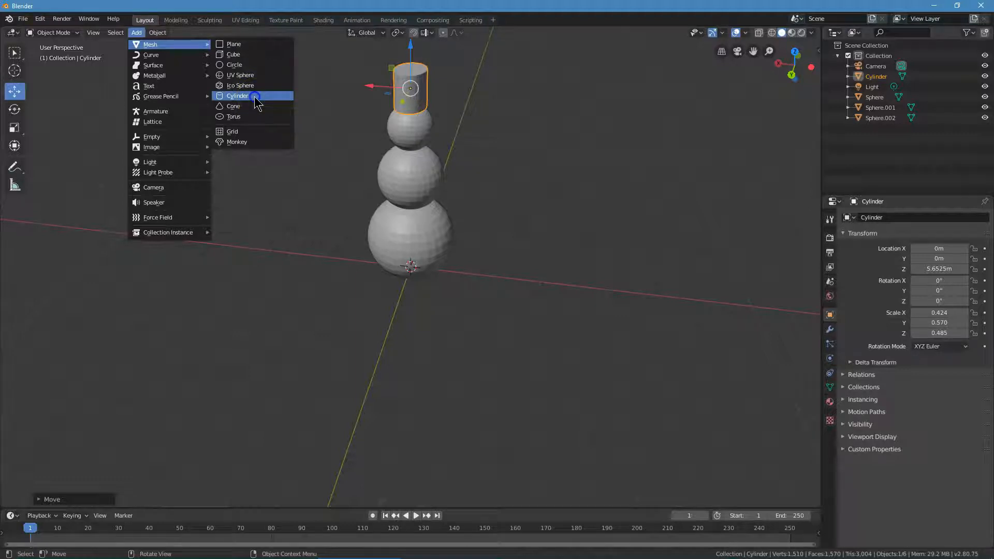
left_click(237, 96)
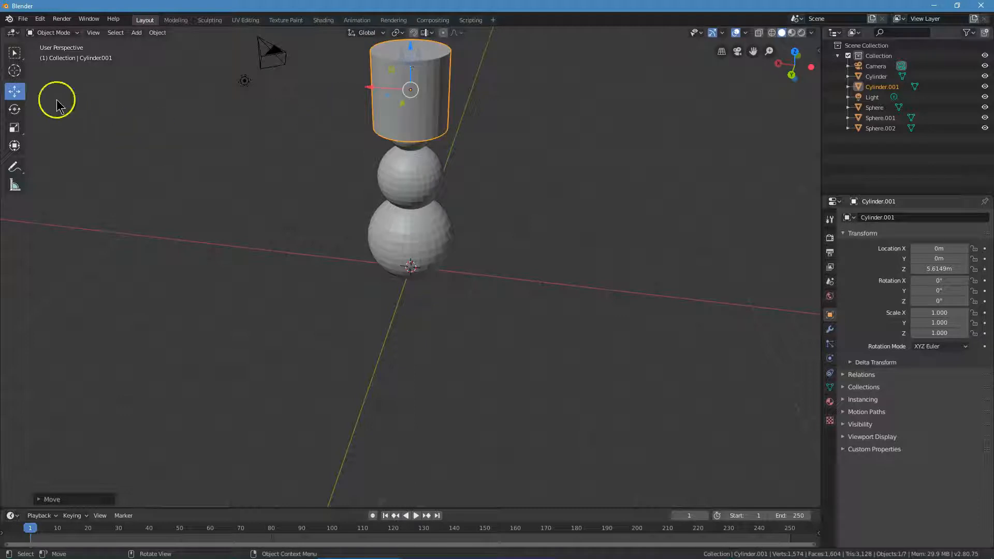
mouse_move(13, 127)
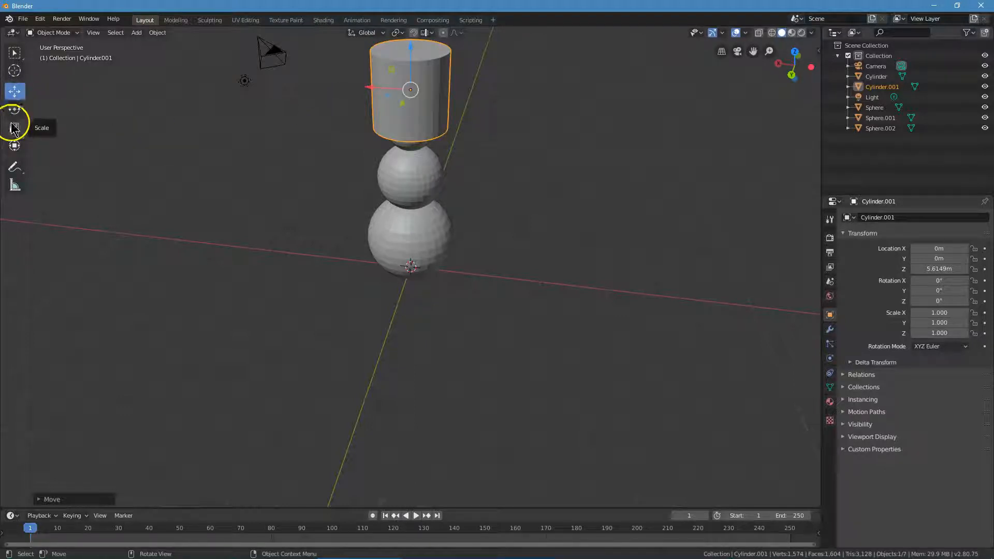
Flatten the cylinder to Z about 0.079 and lower it to the hat base at about 5.25 m.
left_click(14, 126)
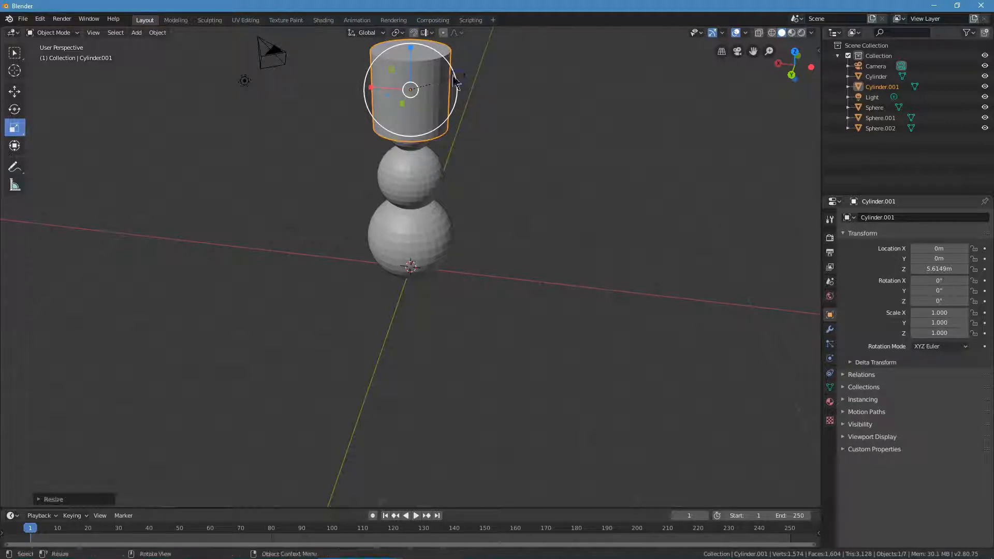
key("g")
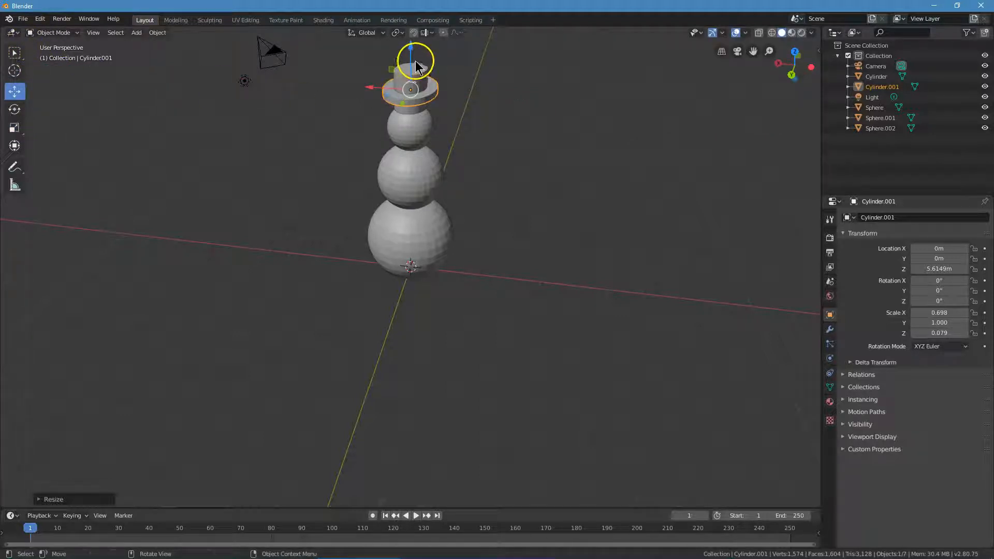
left_click_drag(412, 60, 412, 99)
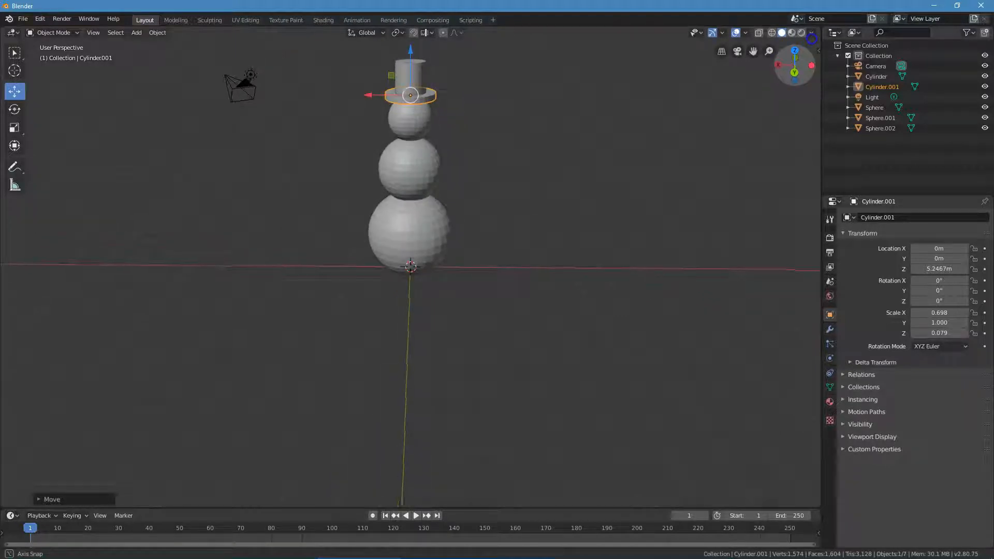
left_click(135, 32)
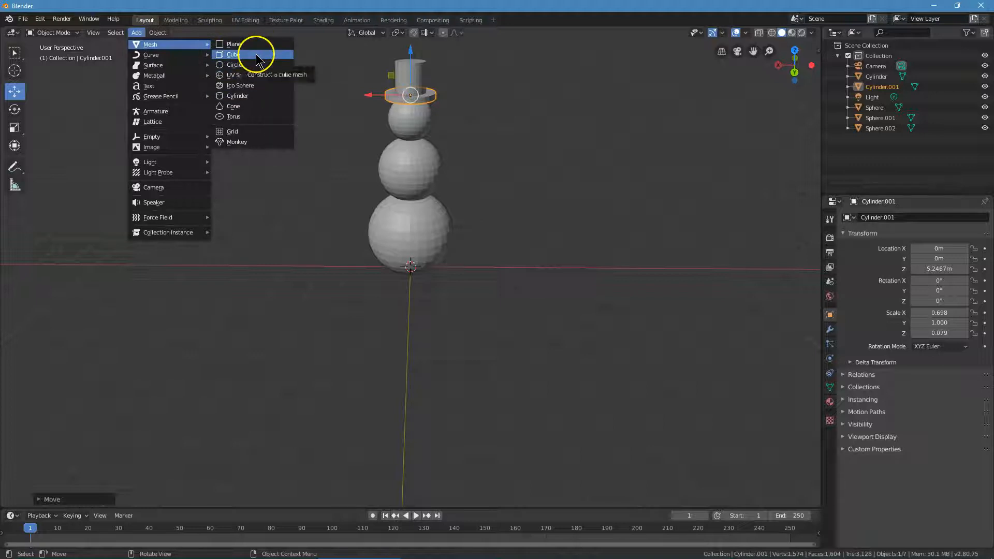
Add a cube and scale it to about 2.8 x 0.06 x 0.09 as arms across the middle sphere.
left_click(233, 54)
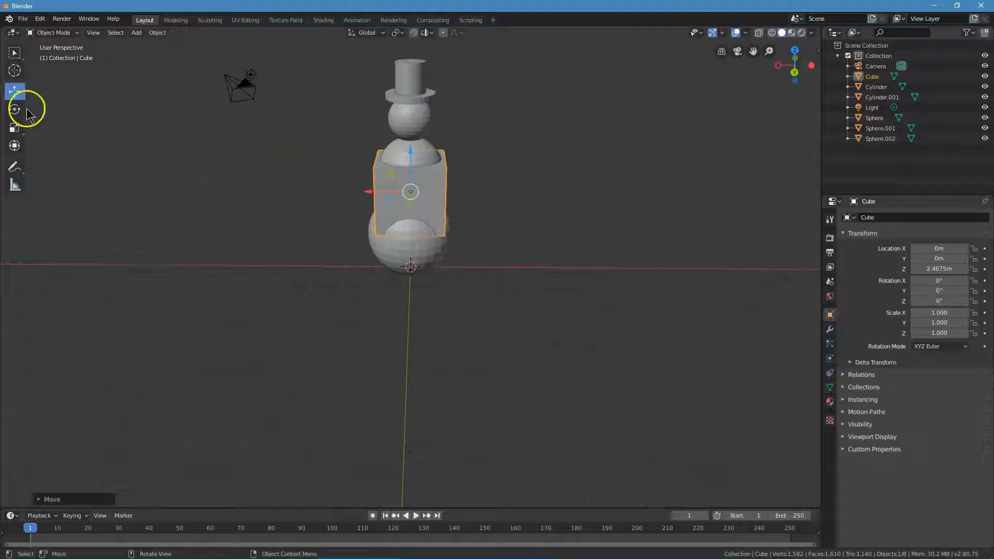
left_click(13, 127)
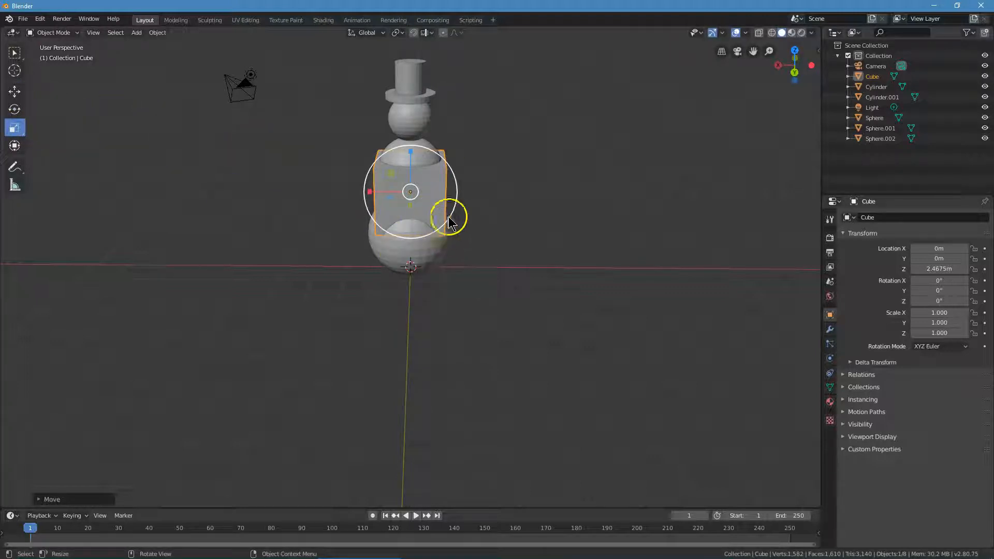
mouse_move(453, 177)
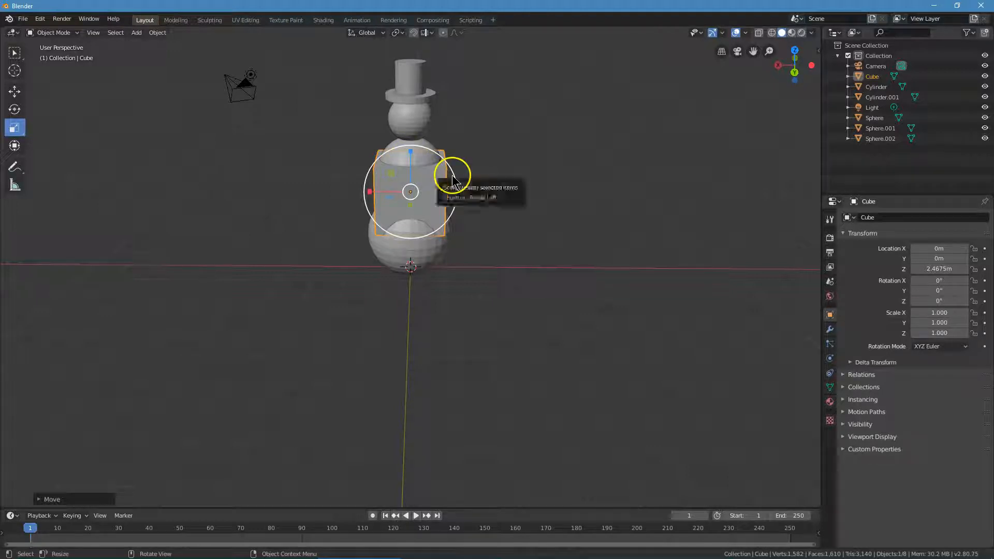
key("s")
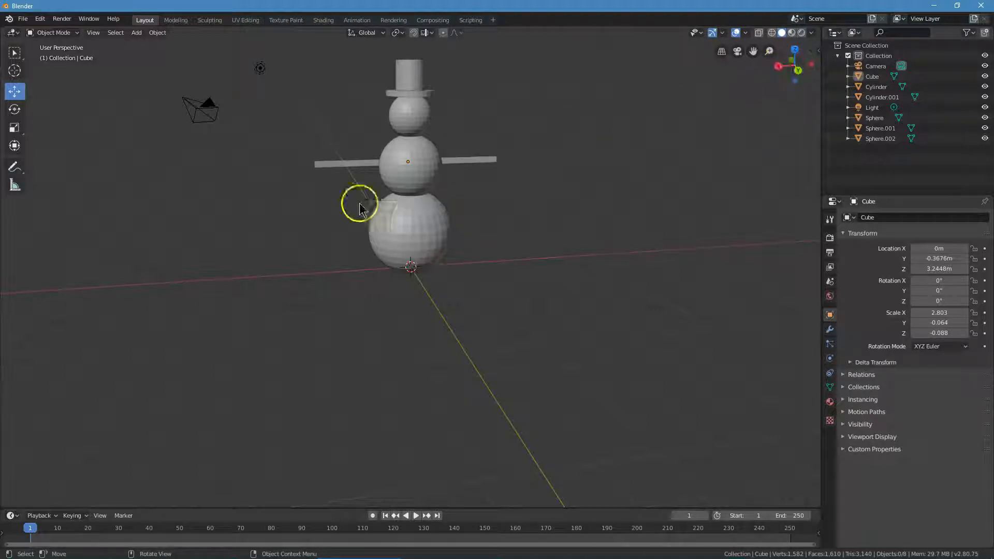
mouse_move(430, 123)
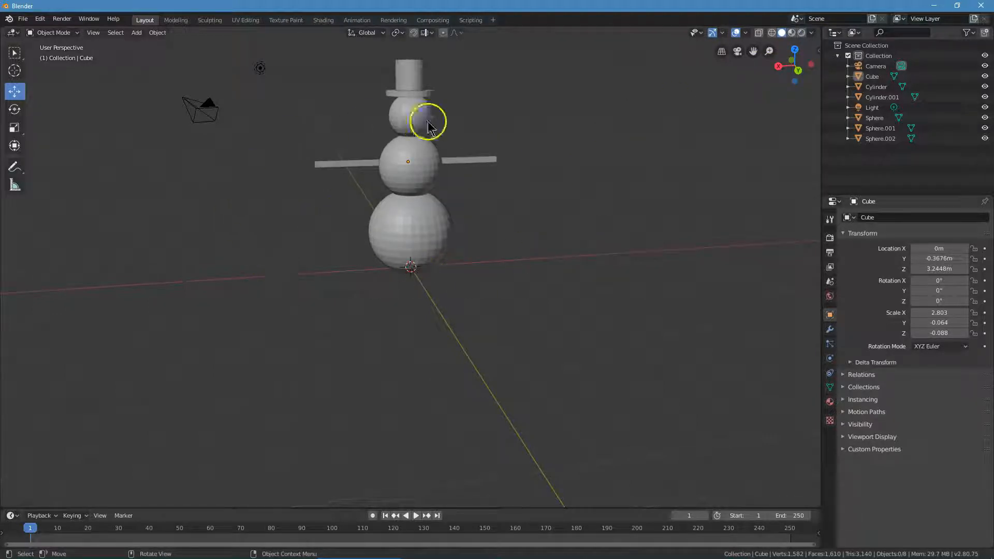
mouse_move(431, 230)
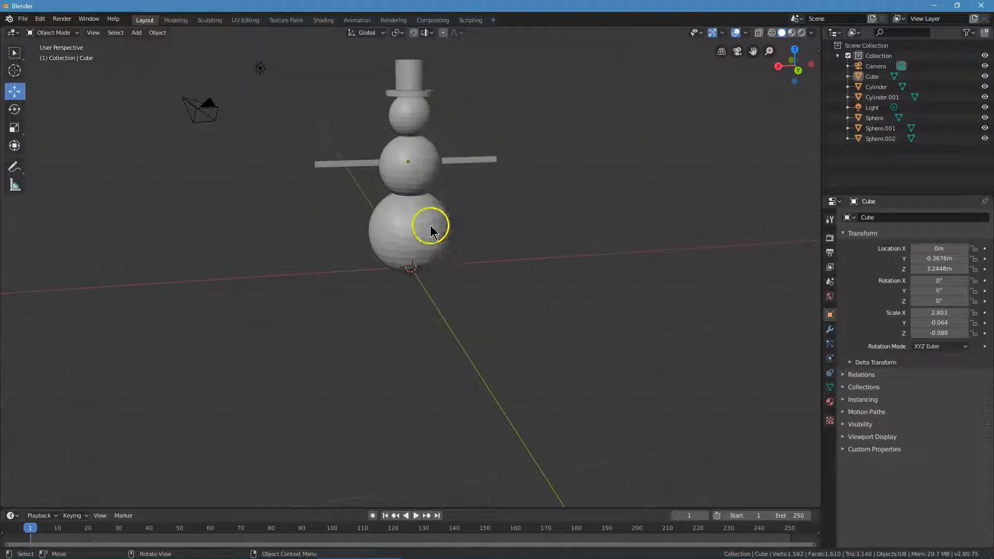